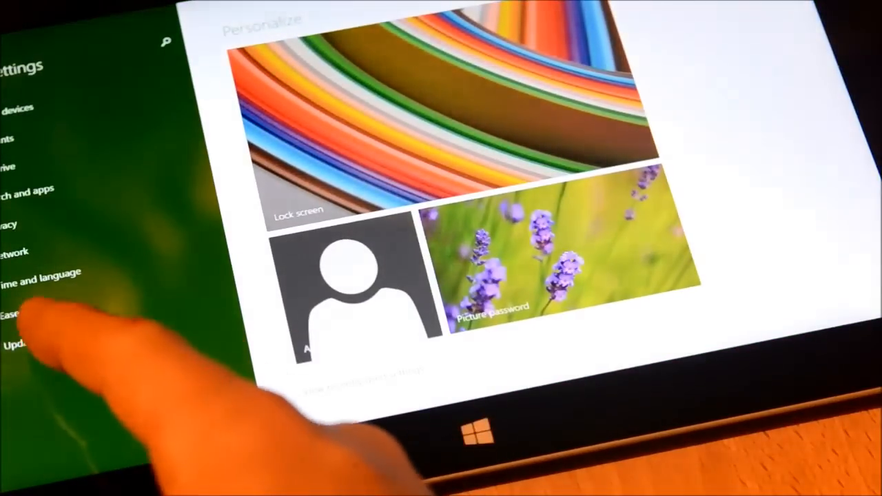
- Open Update and recovery to show the Windows Update page reporting new updates
{"action": "left_click", "coordinate": [20, 345]}
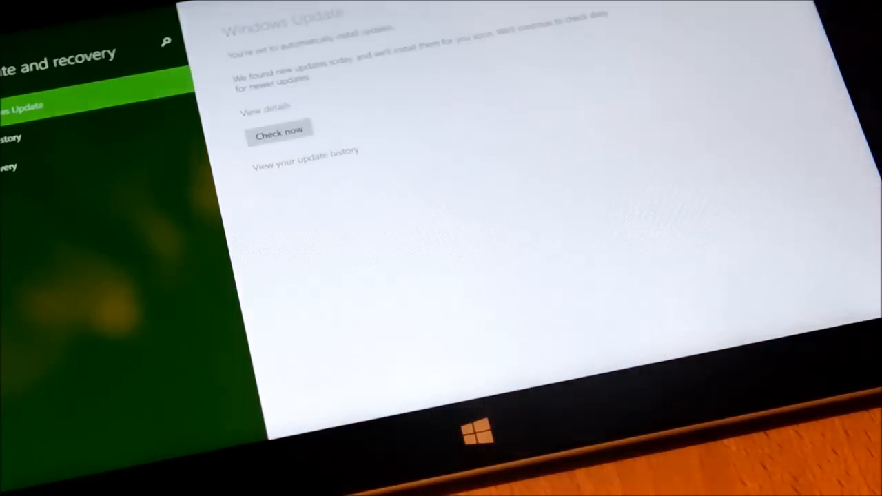
{"action": "left_click", "coordinate": [279, 132]}
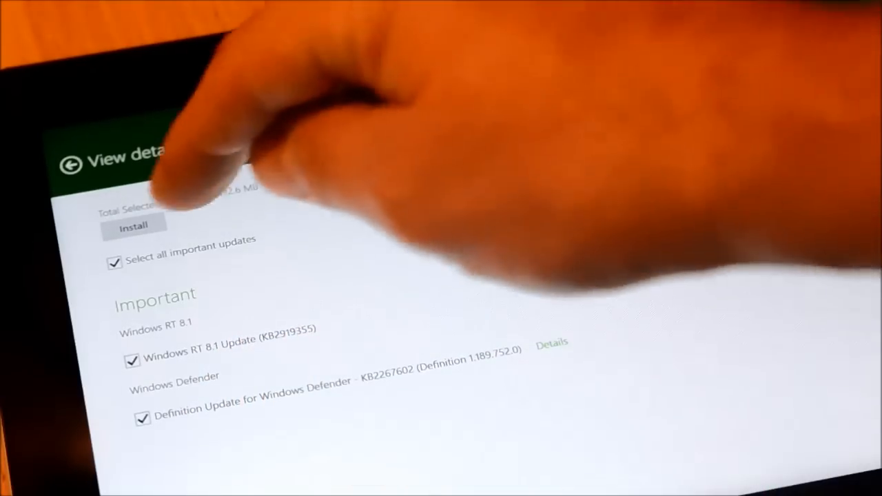
- Install the checked Windows RT 8.1 Update and Windows Defender definition update
{"action": "left_click", "coordinate": [133, 225]}
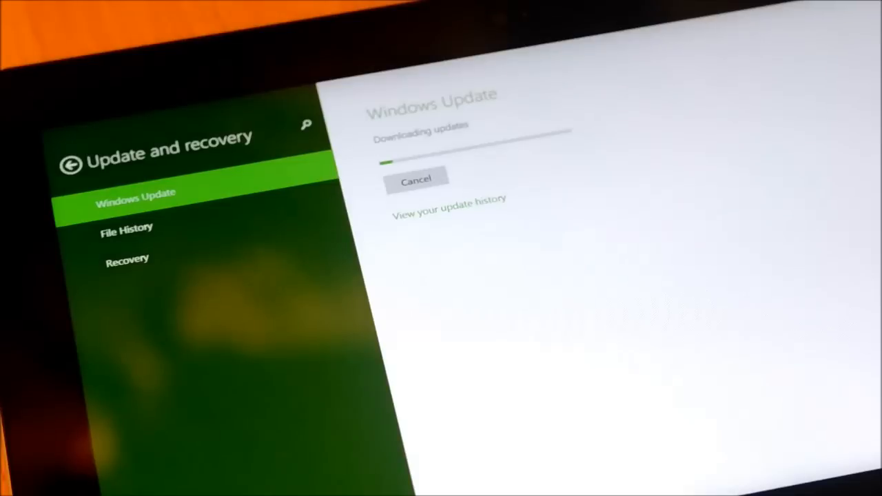